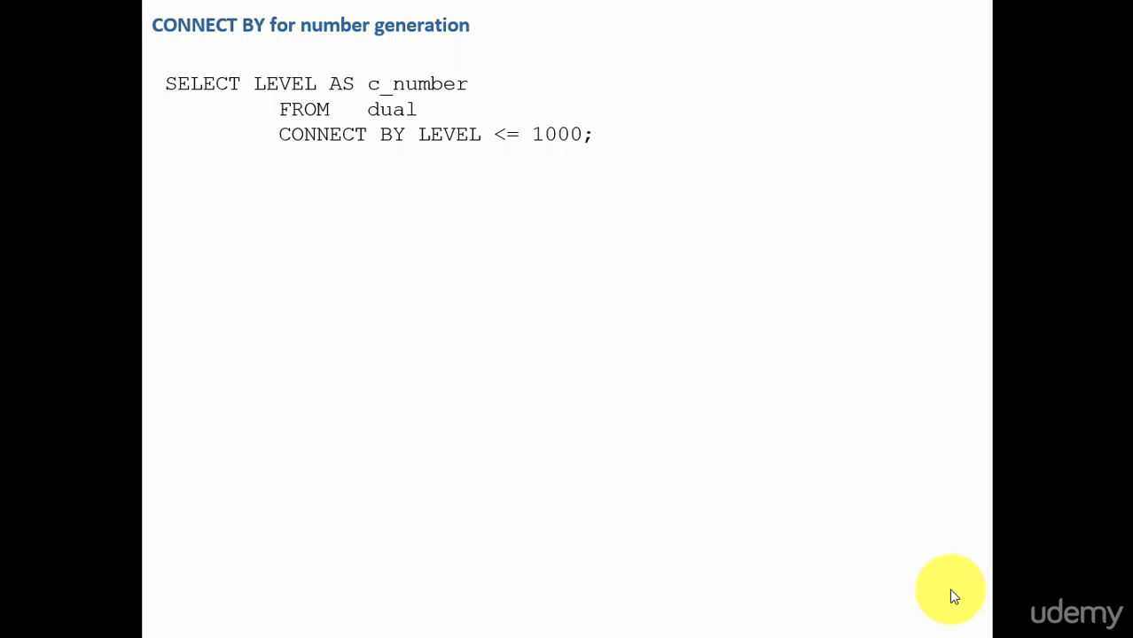
mouse_move(400, 241)
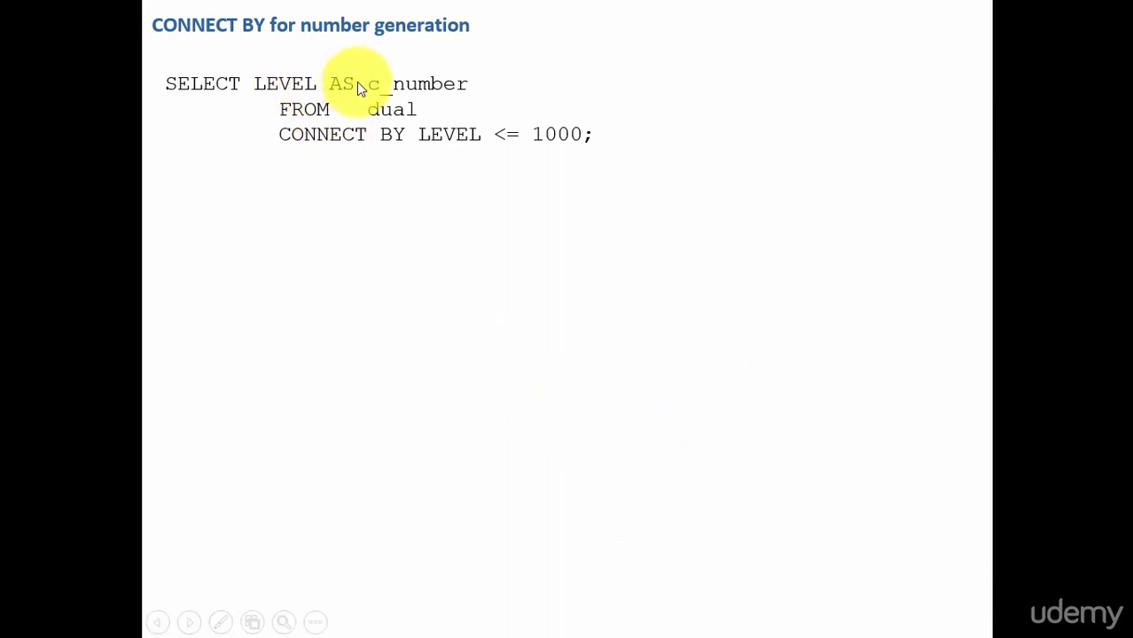
mouse_move(387, 118)
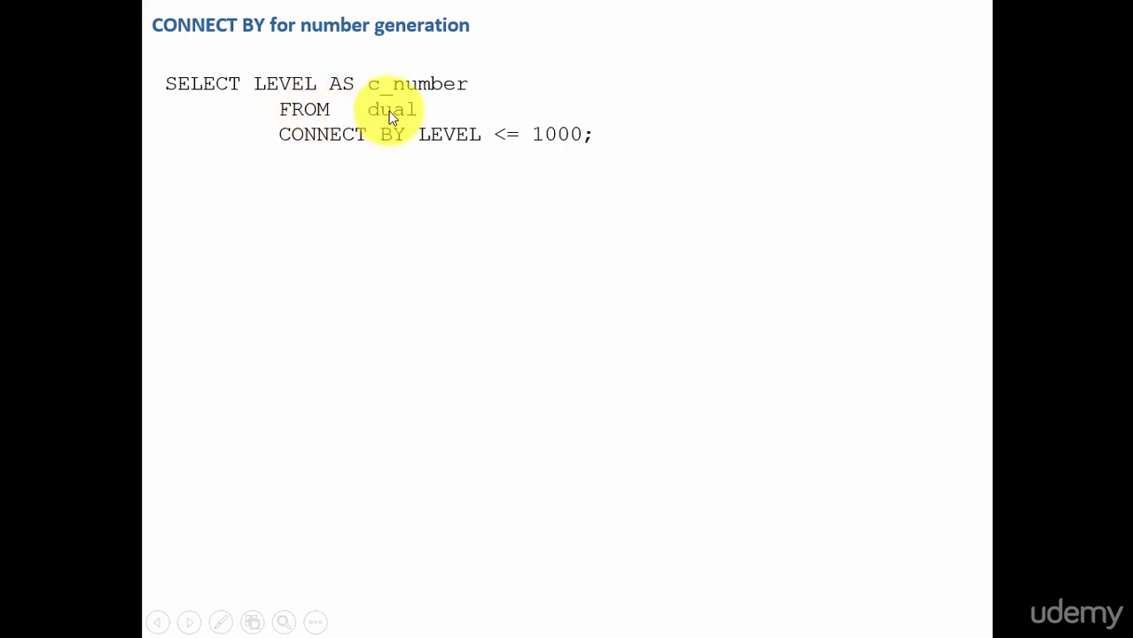
mouse_move(492, 134)
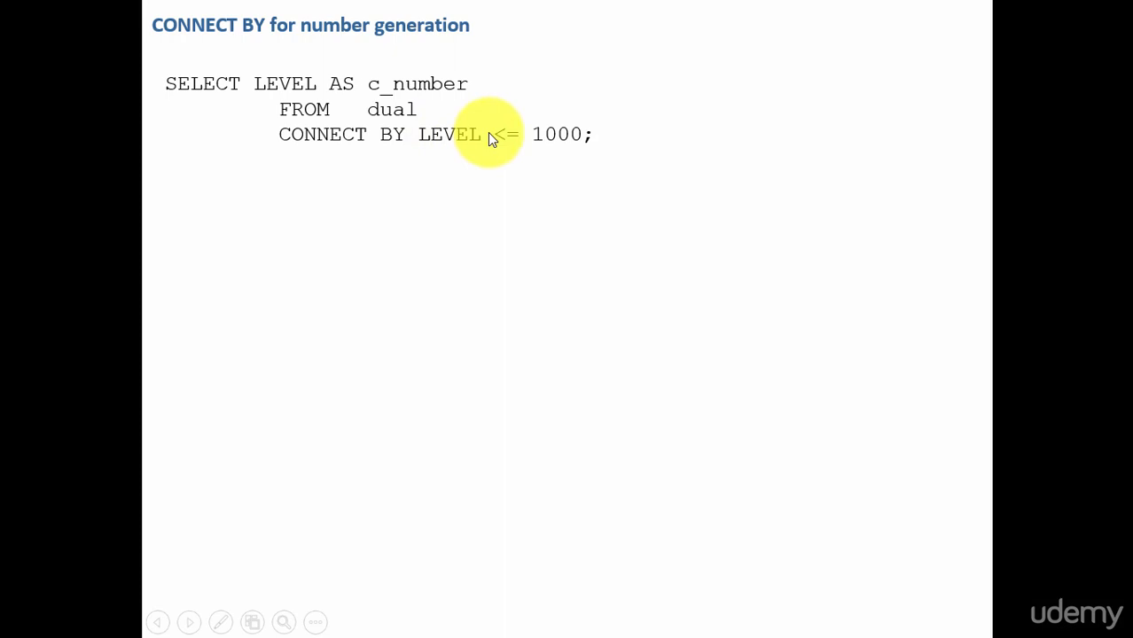
mouse_move(576, 147)
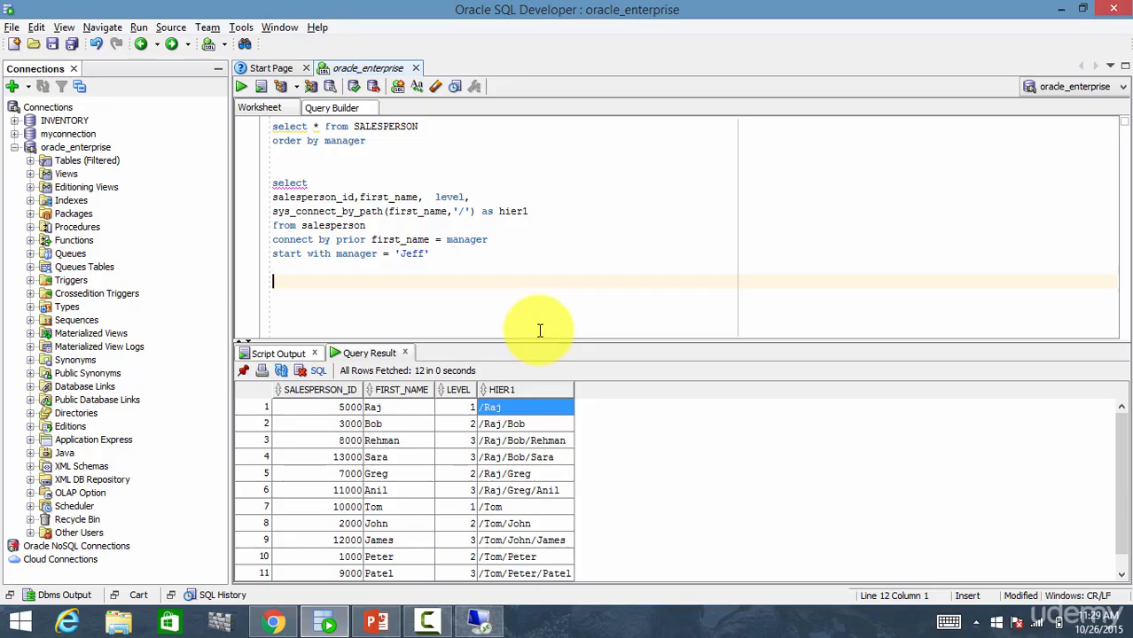
Type the query SELECT LEVEL AS C_NUMBER FROM DUAL CONNECT BY LEVEL <= 200;
type("SELECT LEVEL AS C")
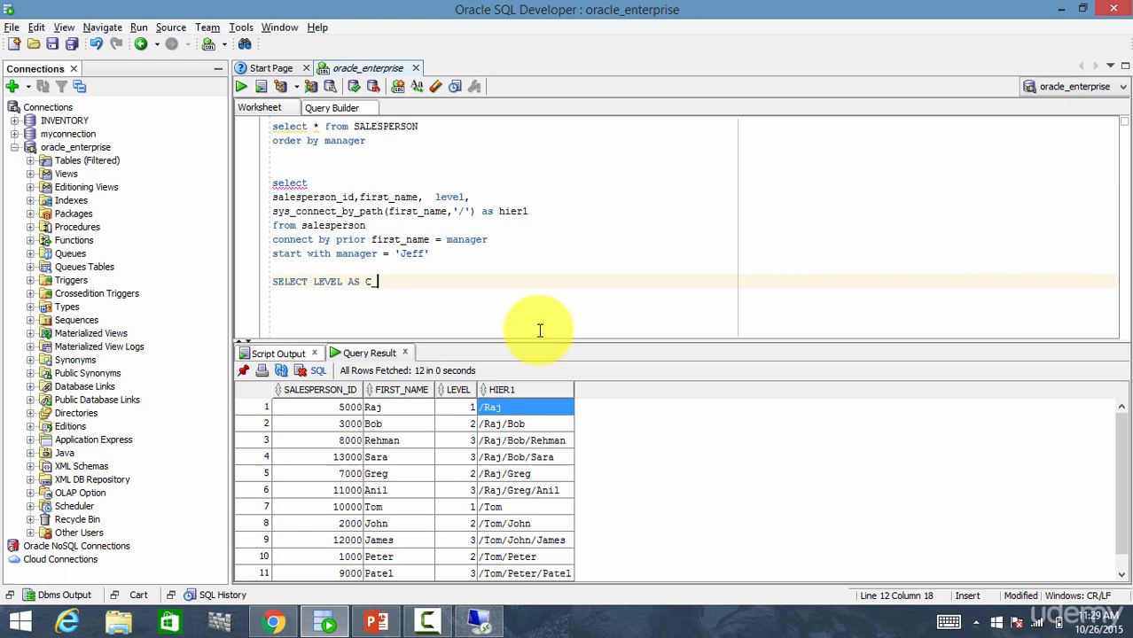
type("_NUMBER")
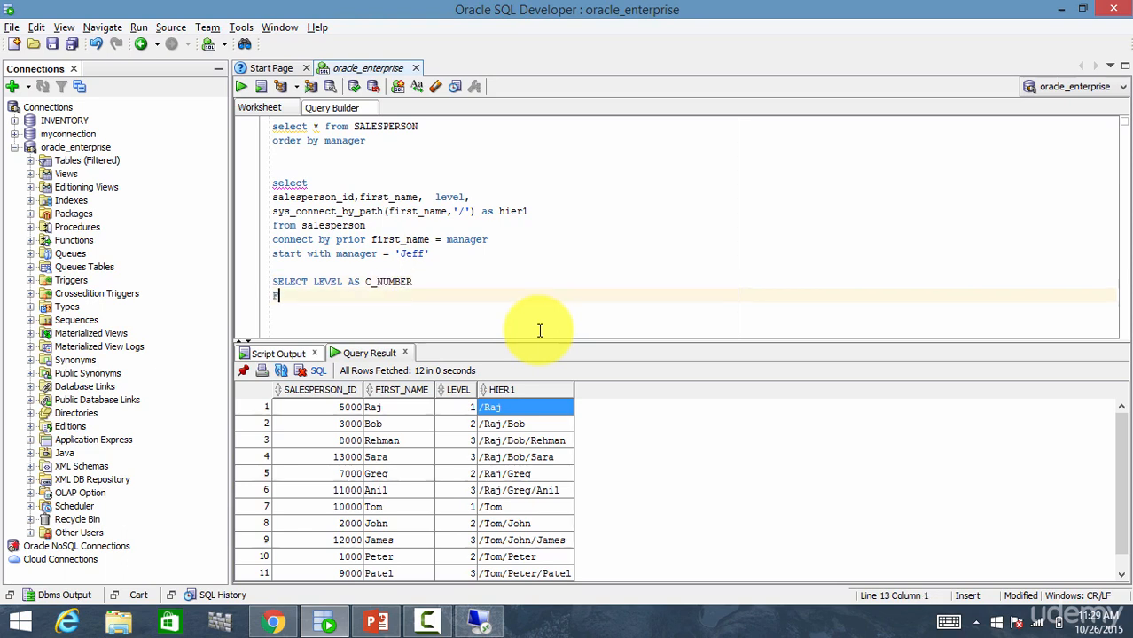
type("FROM DUAL")
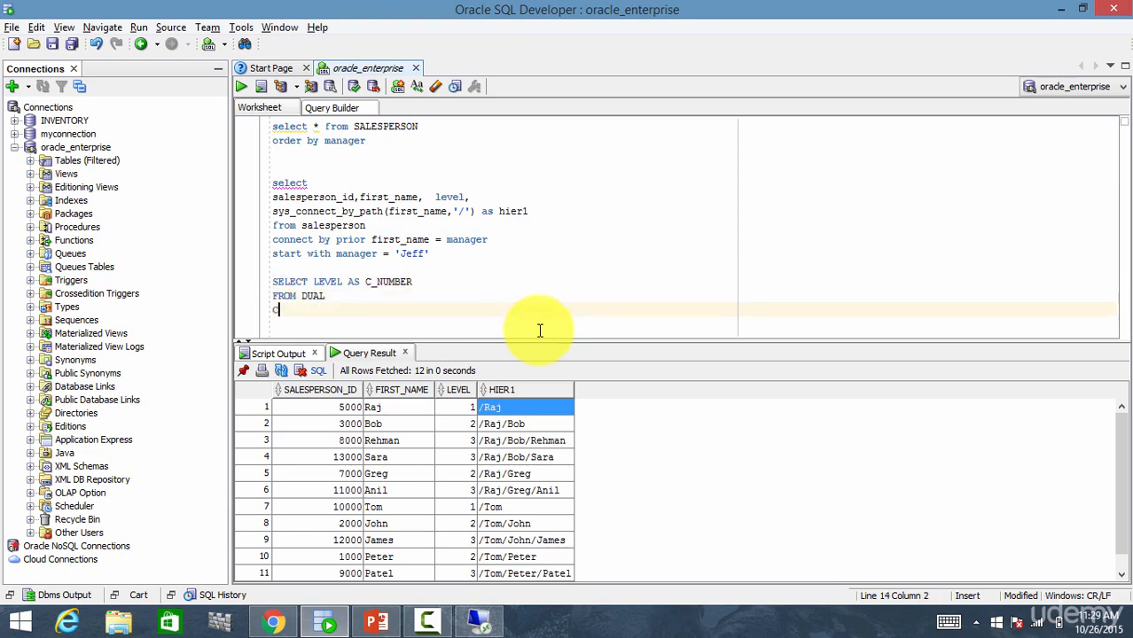
type("CONNECT BY")
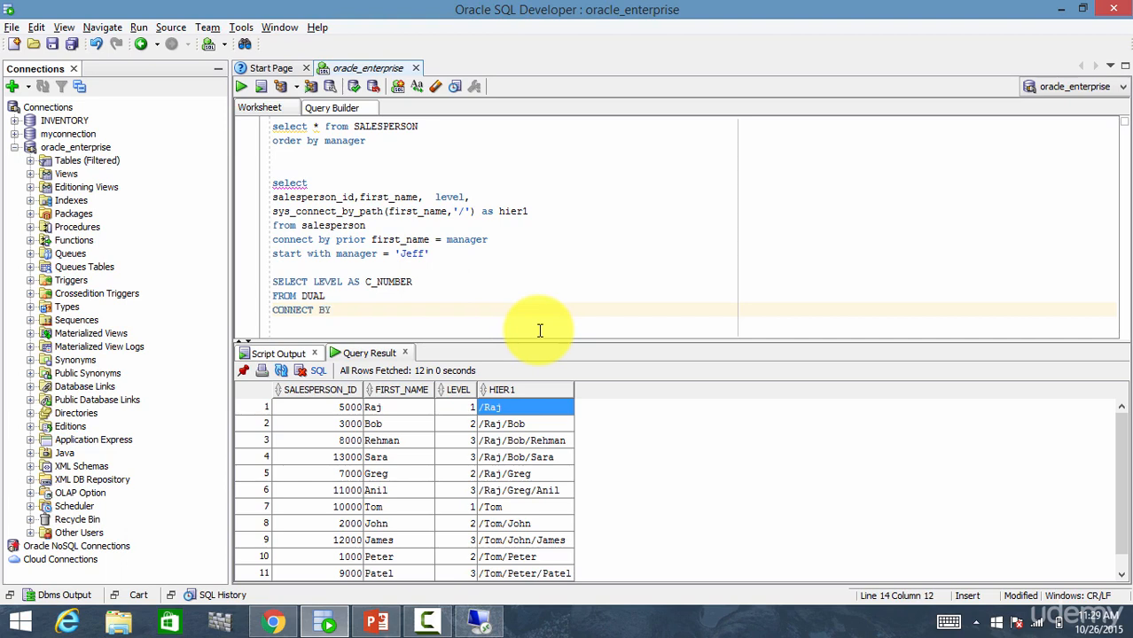
type("LEVEL")
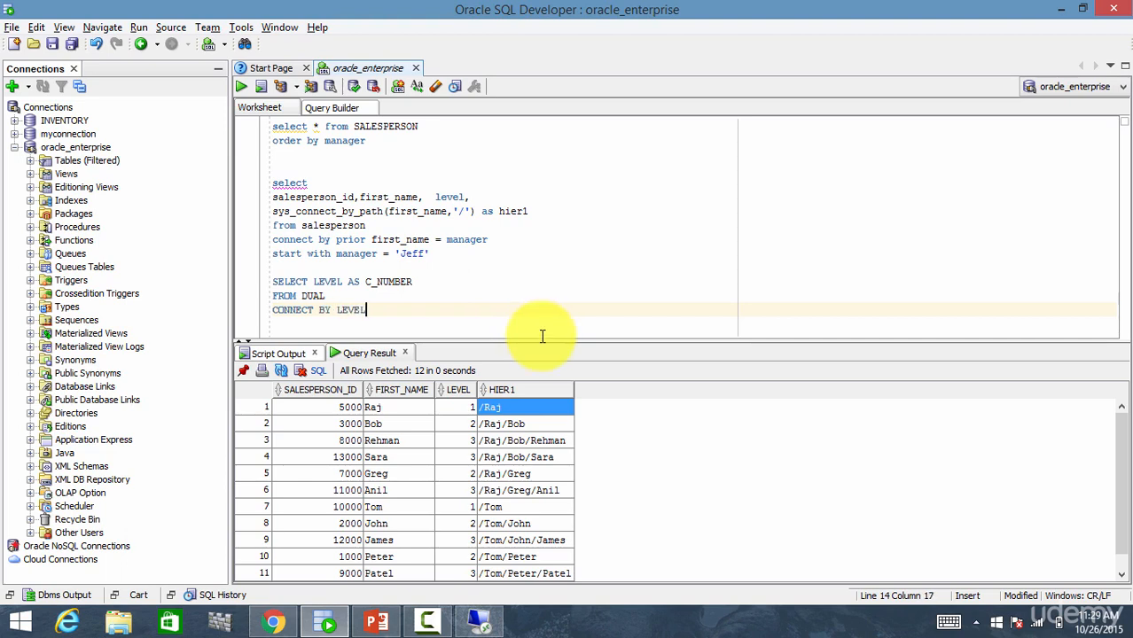
type("<=")
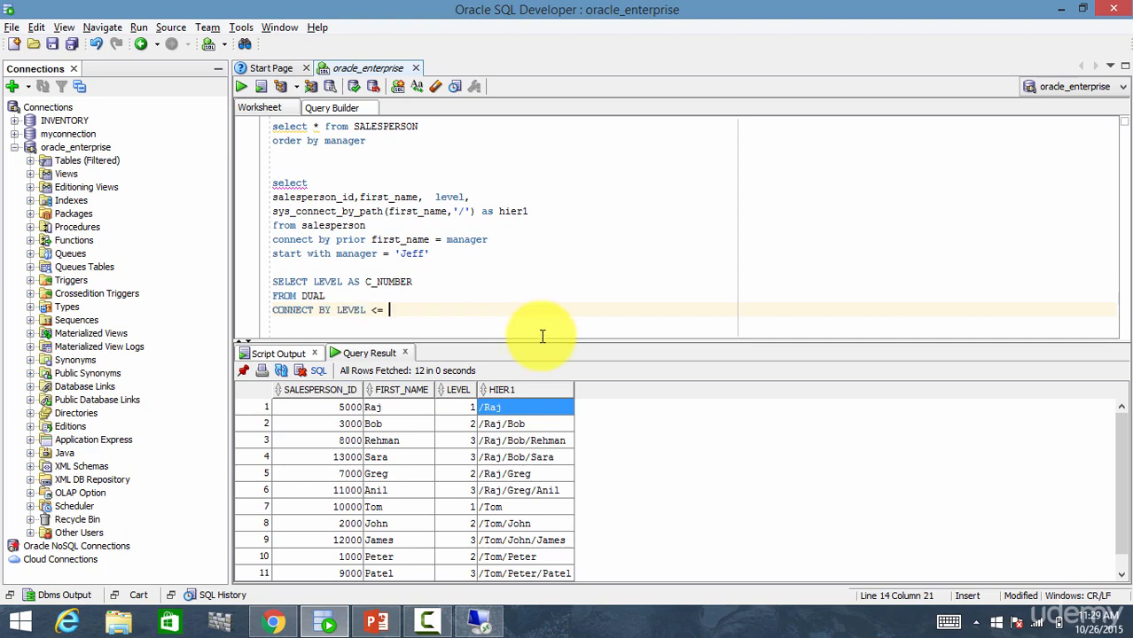
type("200;")
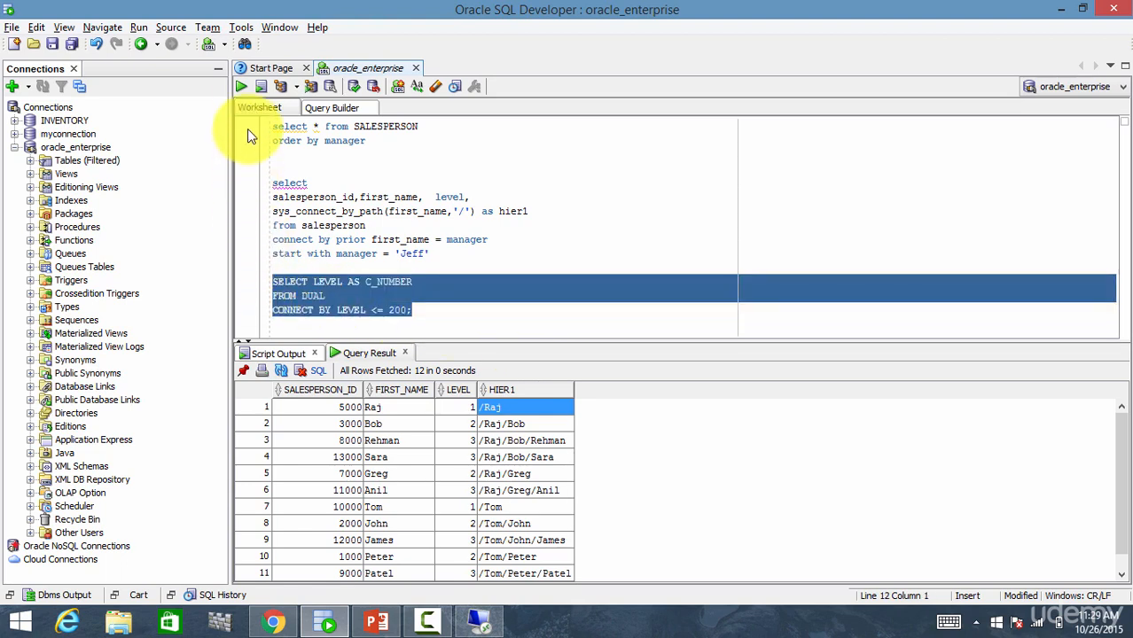
Run the query, returning 200 C_NUMBER rows from 1 to 200, then deselect the text
left_click(241, 86)
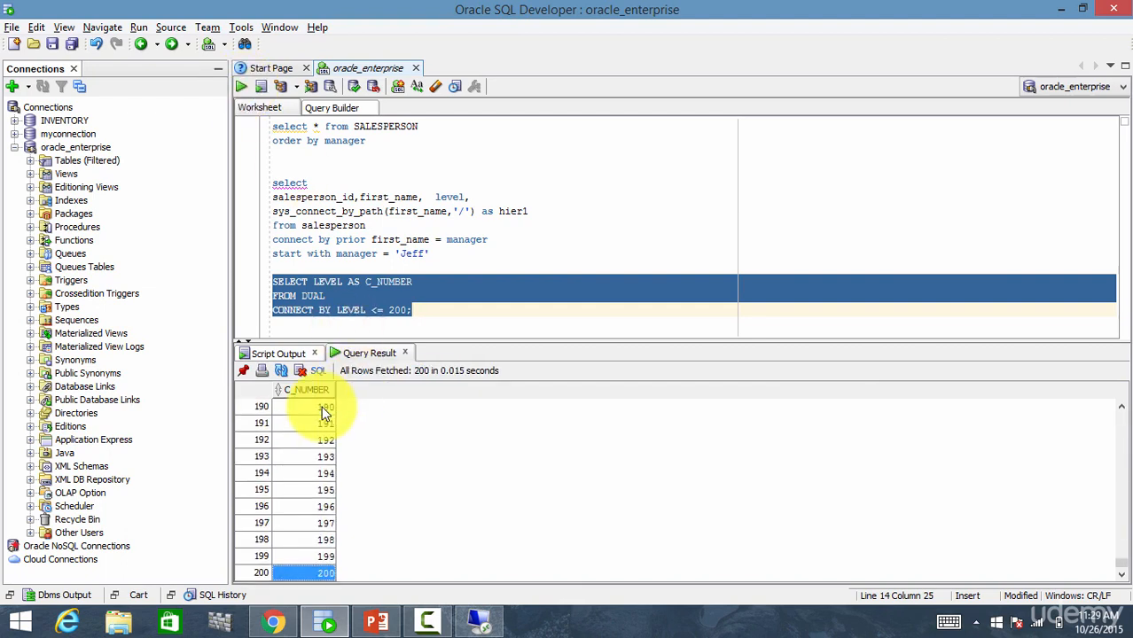
left_click(440, 310)
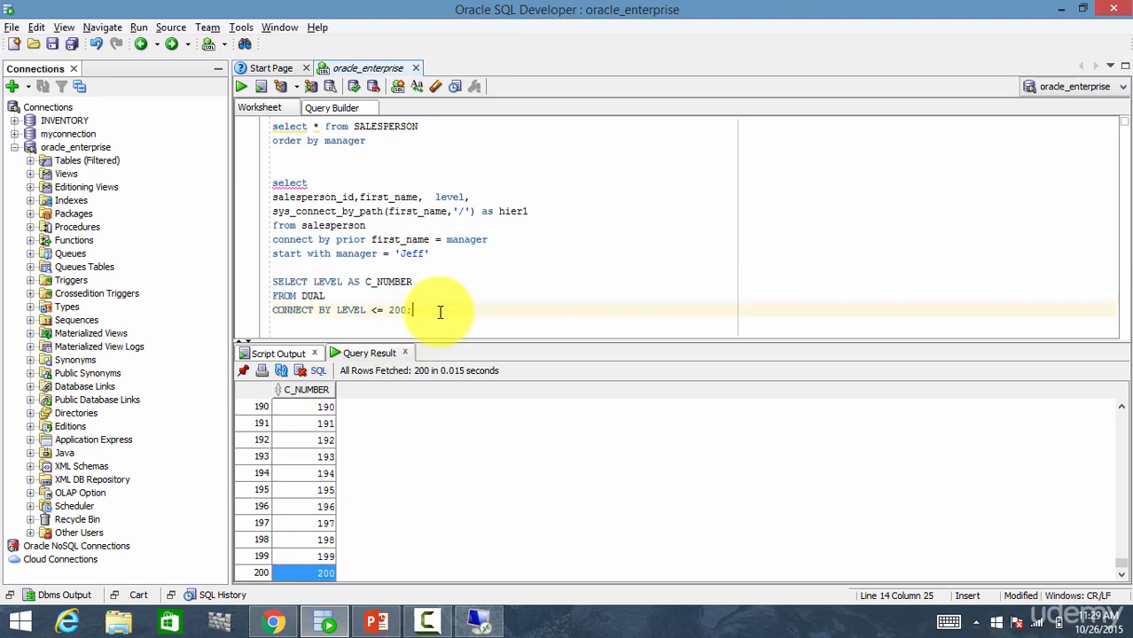